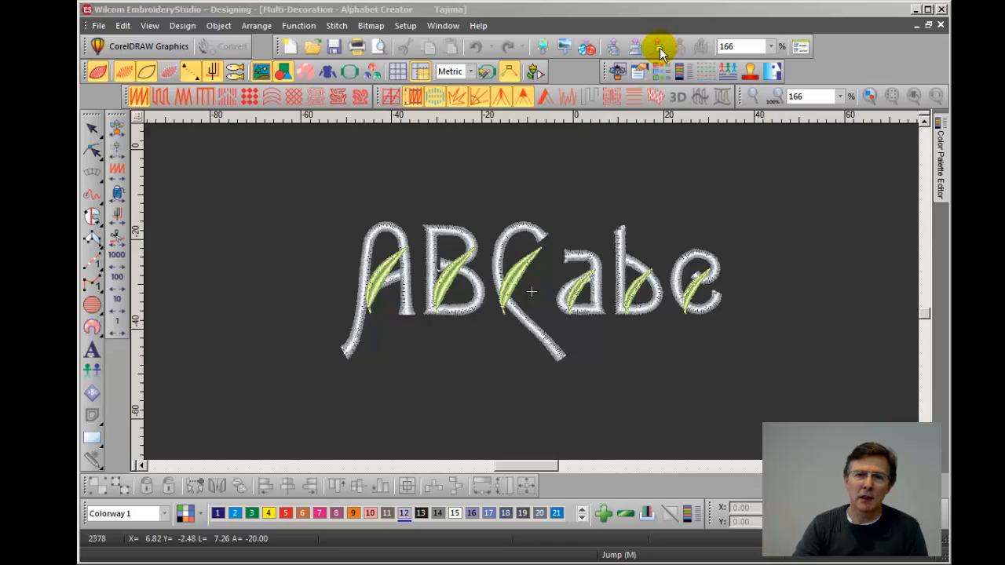
{"action": "mouse_move", "coordinate": [668, 92]}
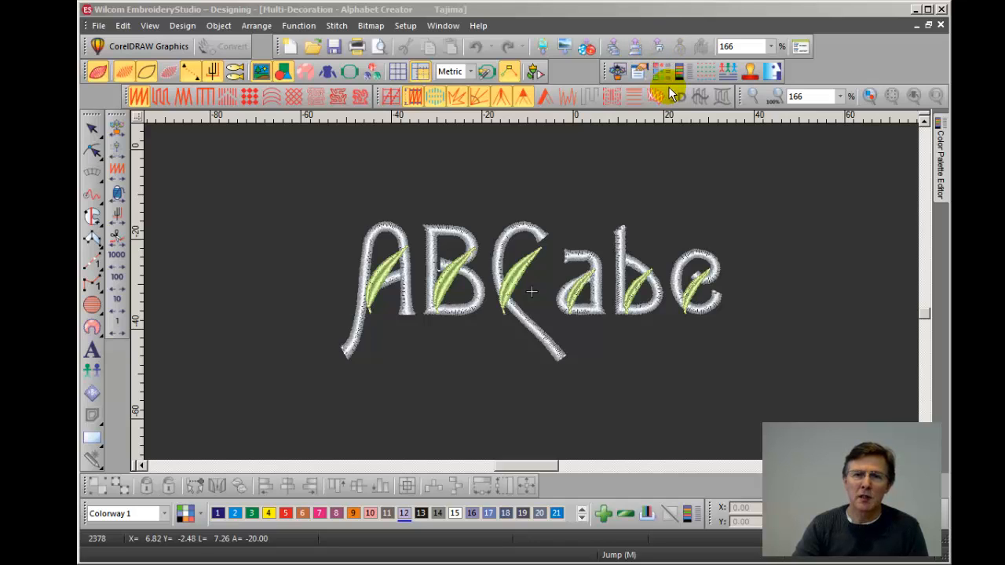
{"action": "mouse_move", "coordinate": [658, 47]}
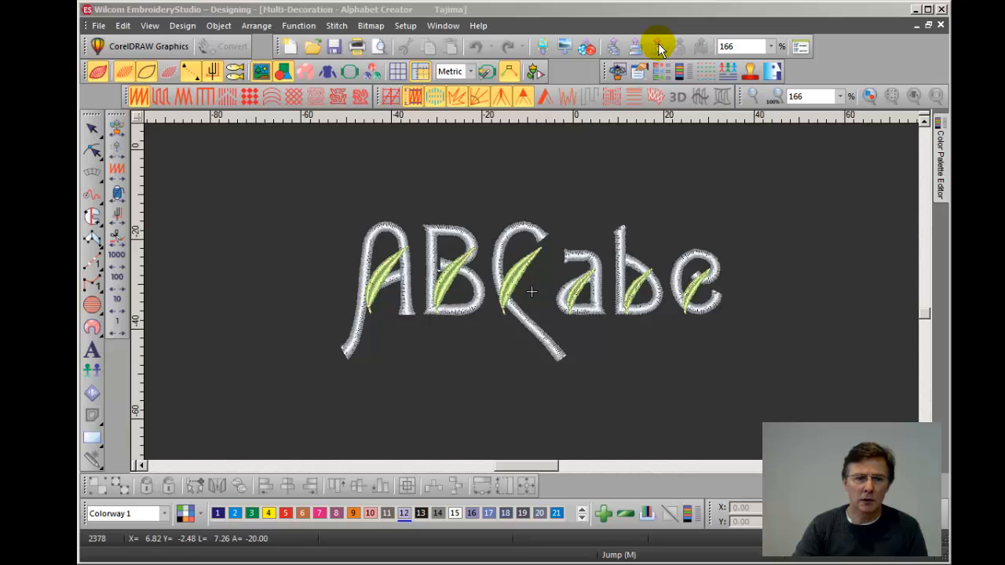
Start sending the ABCabe lettering design via Send to Connection Manager
{"action": "left_click", "coordinate": [657, 47]}
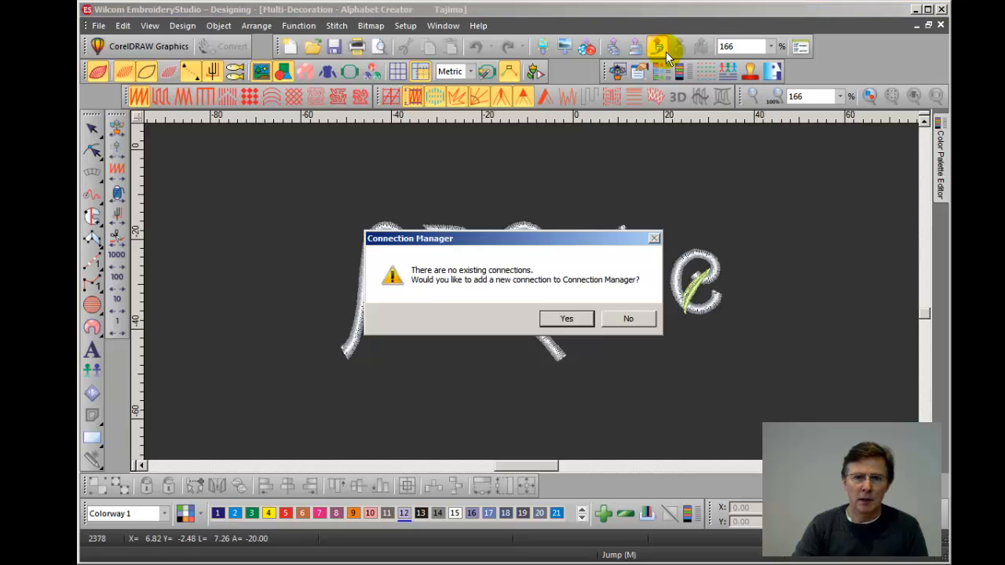
{"action": "mouse_move", "coordinate": [566, 318]}
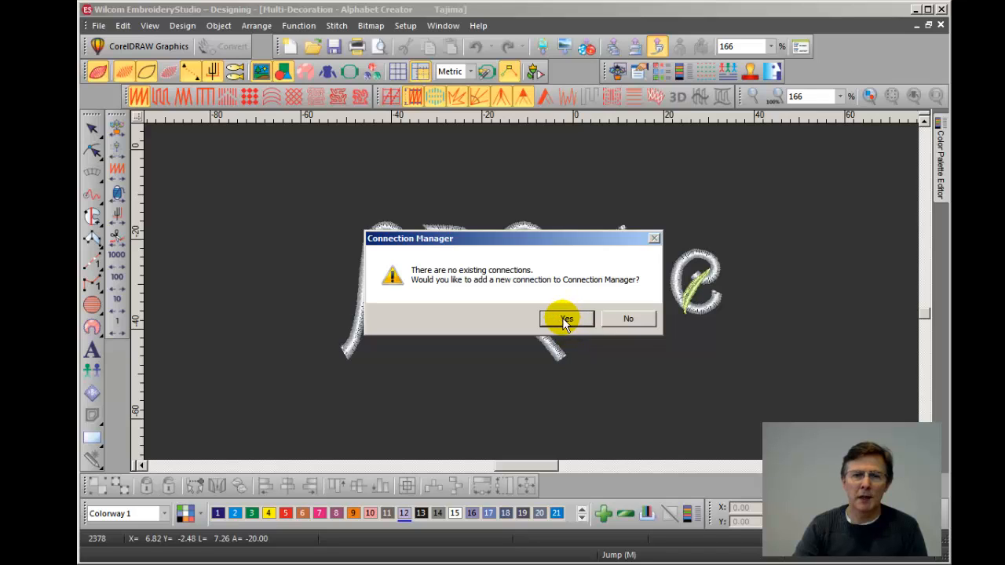
Add a new Machine Folder connection named 'Barudan' with a different icon
{"action": "left_click", "coordinate": [566, 319]}
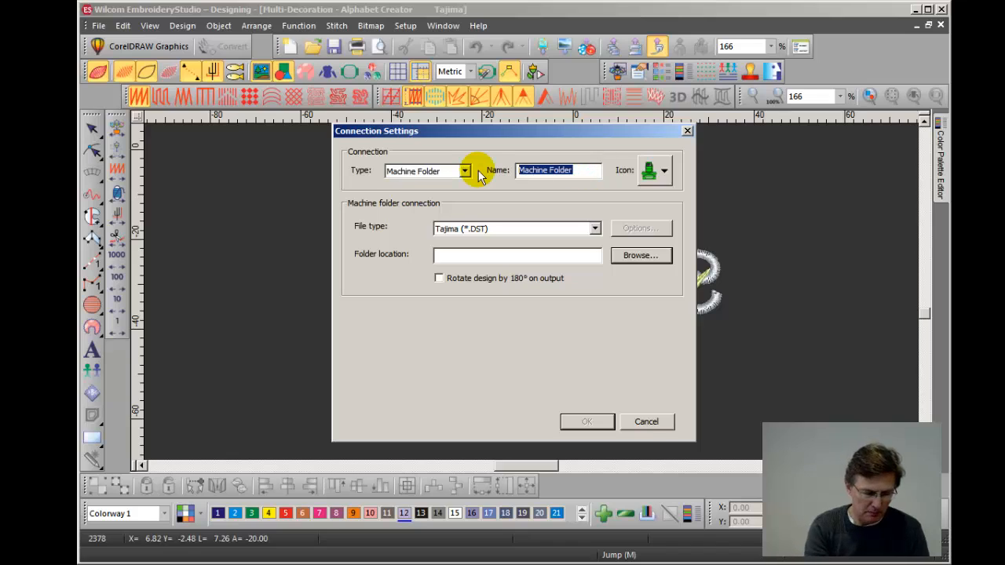
{"action": "type", "text": "Bar"}
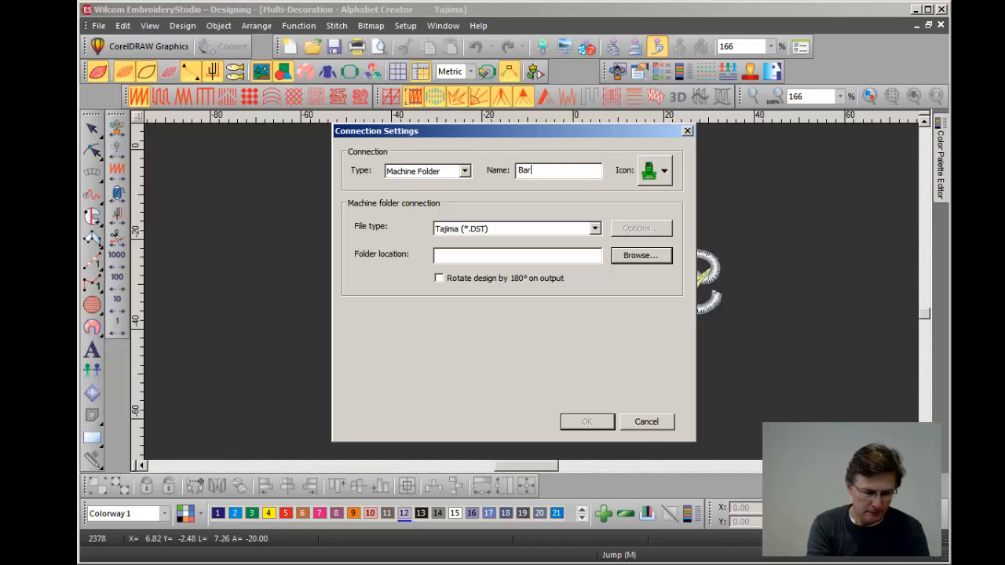
{"action": "type", "text": "udan"}
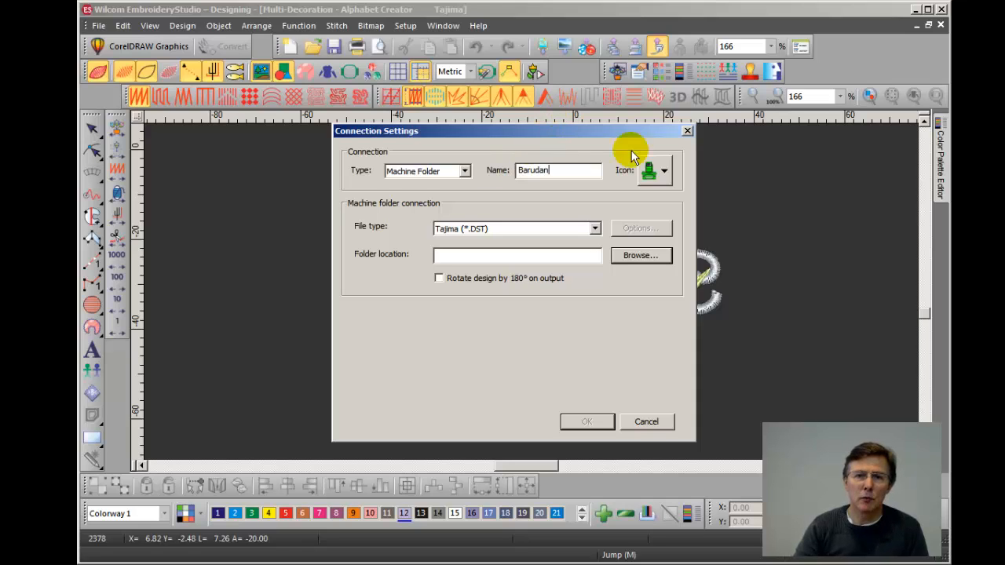
{"action": "mouse_move", "coordinate": [636, 53]}
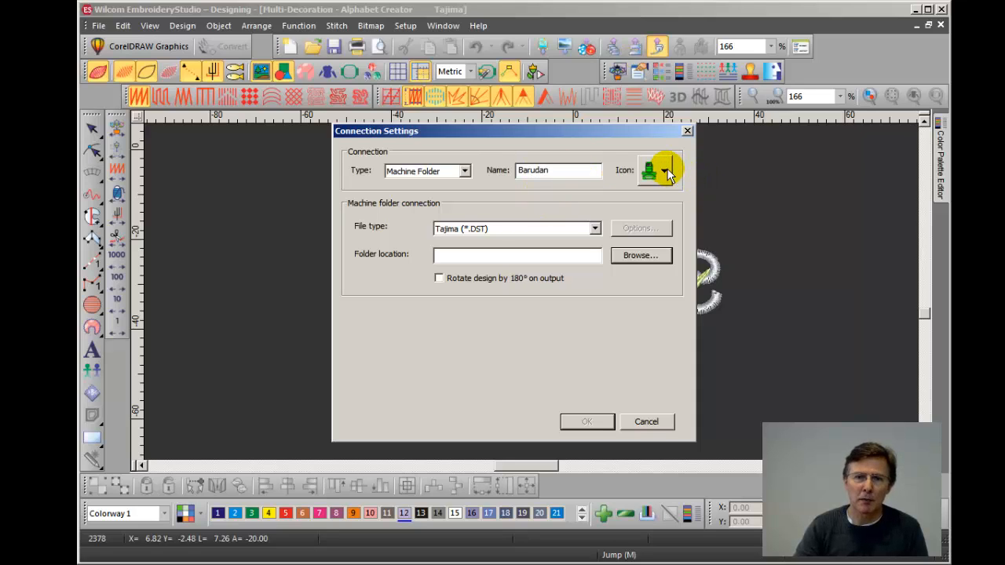
{"action": "mouse_move", "coordinate": [662, 171]}
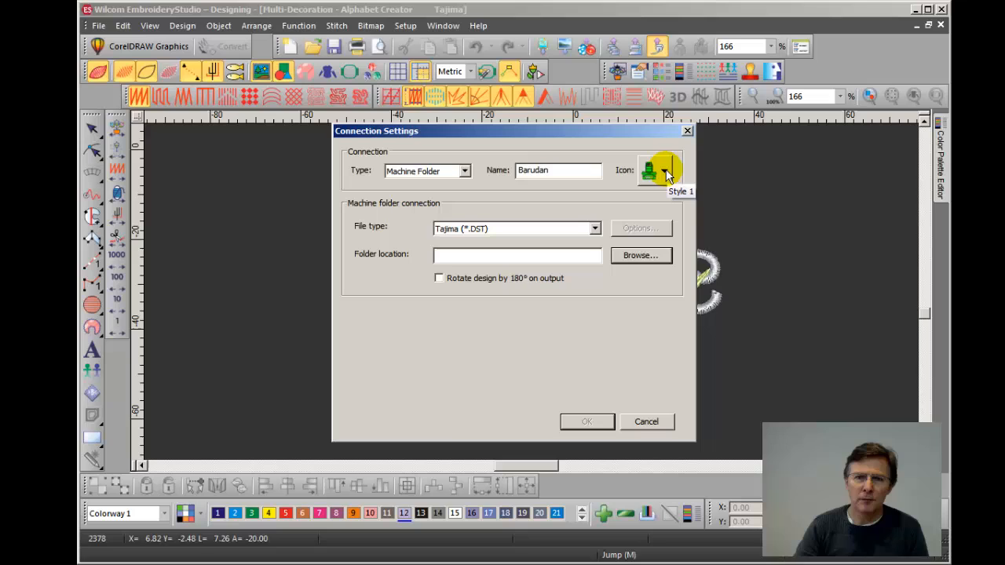
{"action": "left_click", "coordinate": [664, 170]}
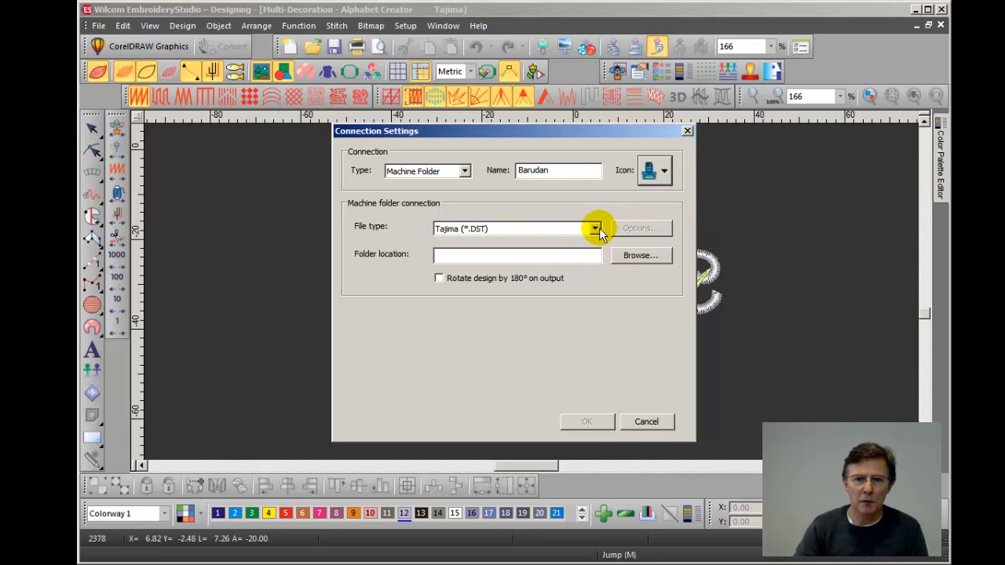
Choose Barudan (*.U??) as the connection's file type
{"action": "left_click", "coordinate": [595, 229]}
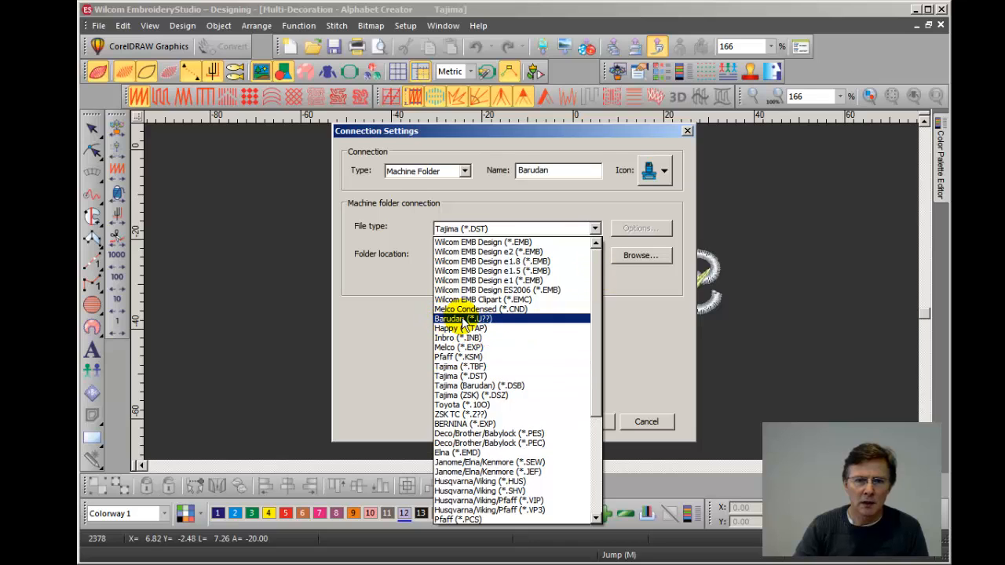
{"action": "mouse_move", "coordinate": [423, 325]}
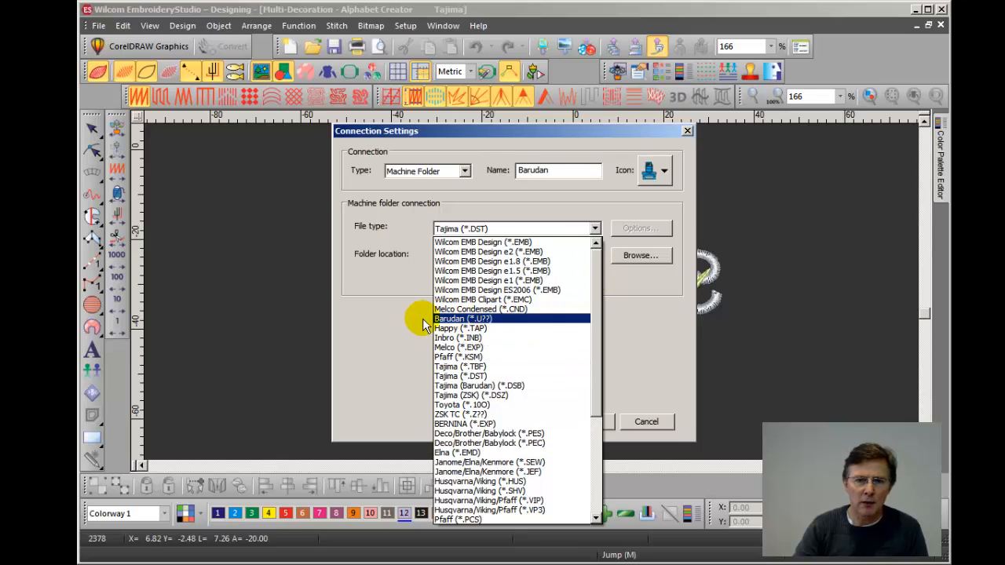
{"action": "mouse_move", "coordinate": [457, 324]}
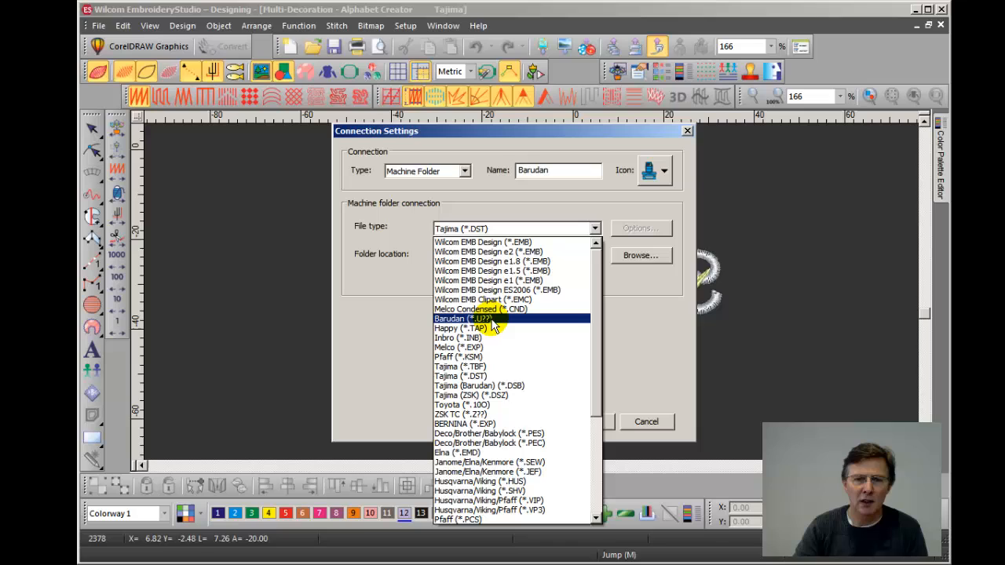
{"action": "mouse_move", "coordinate": [589, 321]}
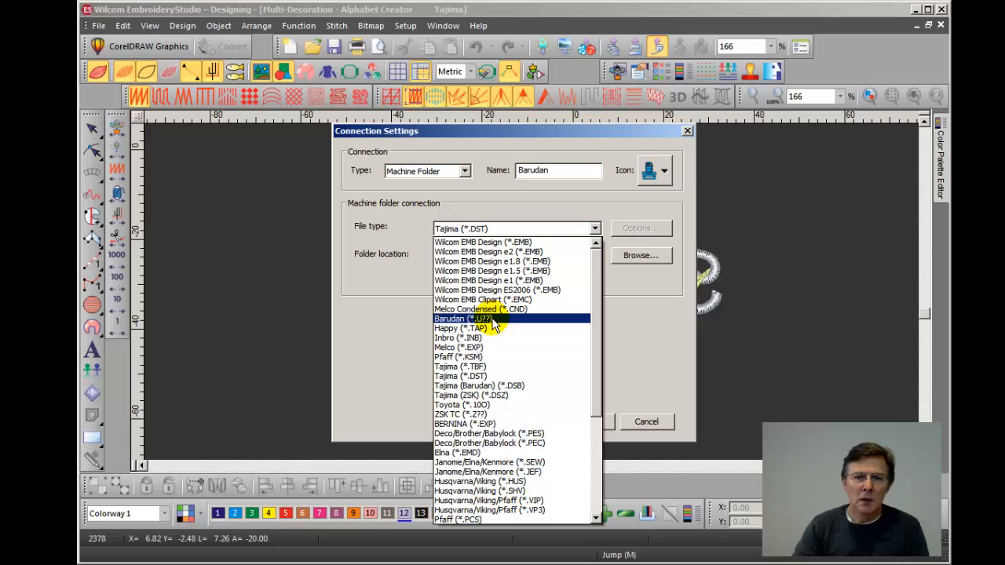
{"action": "mouse_move", "coordinate": [459, 325]}
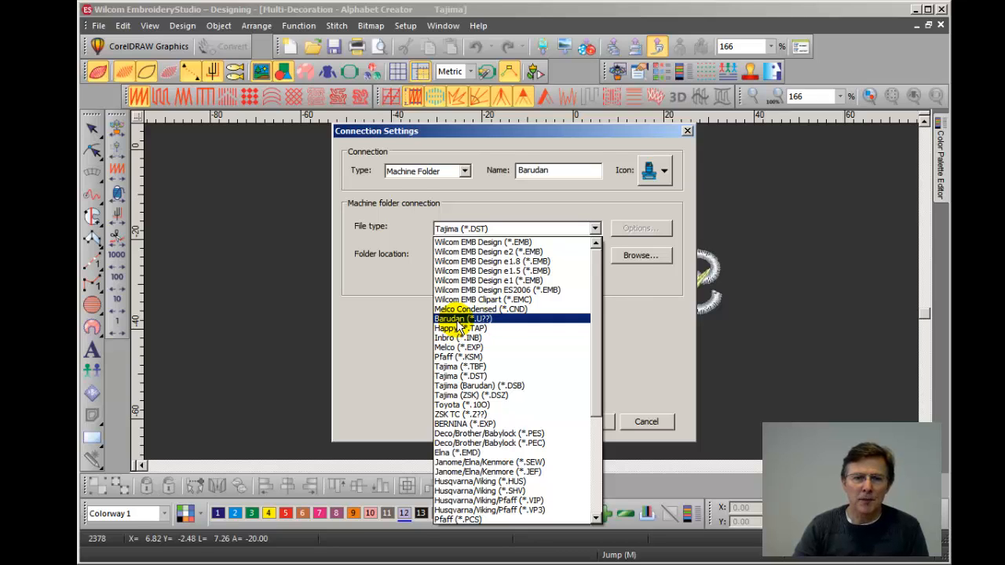
{"action": "left_click", "coordinate": [462, 318]}
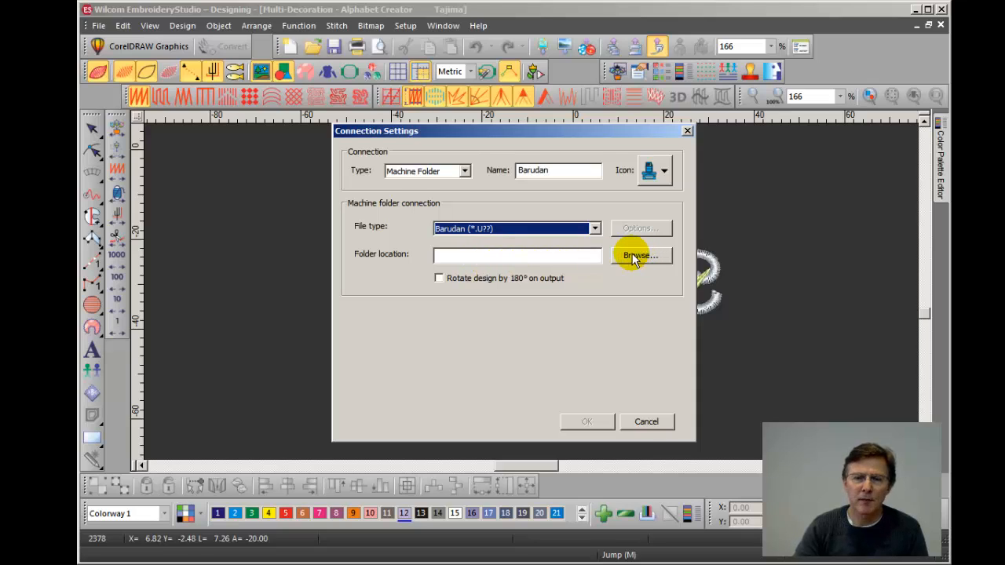
Set the connection's folder location to C:\Barudan
{"action": "left_click", "coordinate": [640, 255]}
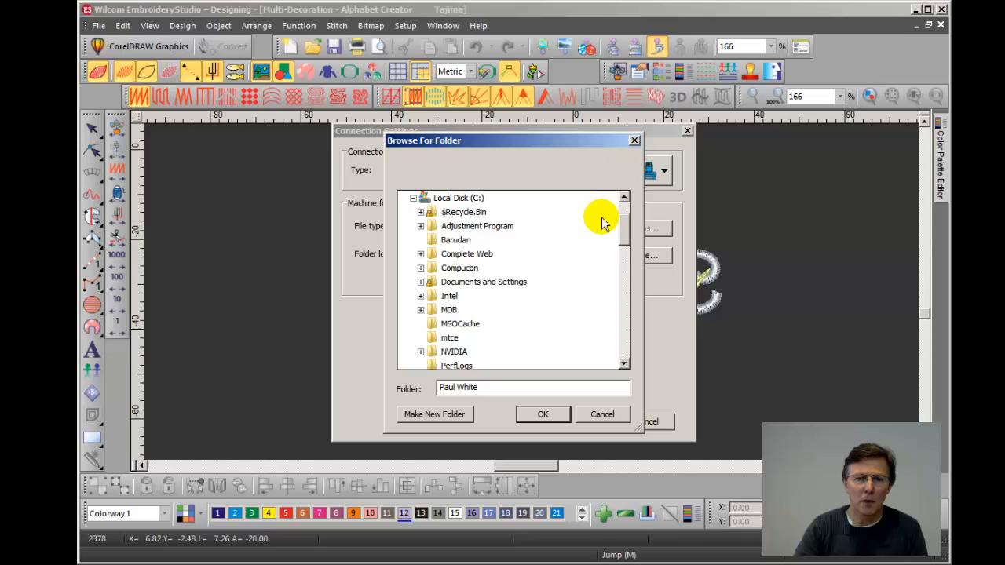
{"action": "mouse_move", "coordinate": [456, 242]}
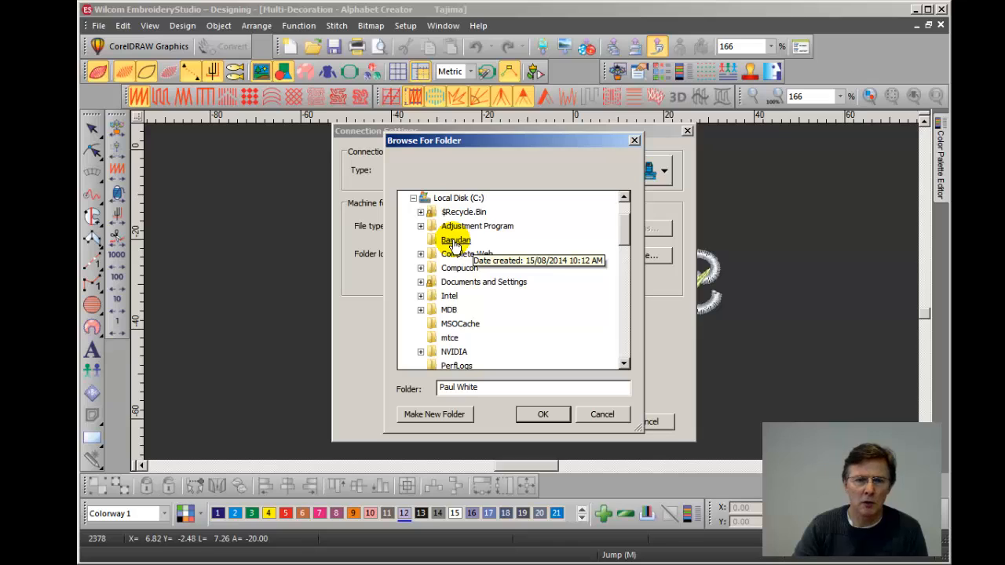
{"action": "mouse_move", "coordinate": [455, 240]}
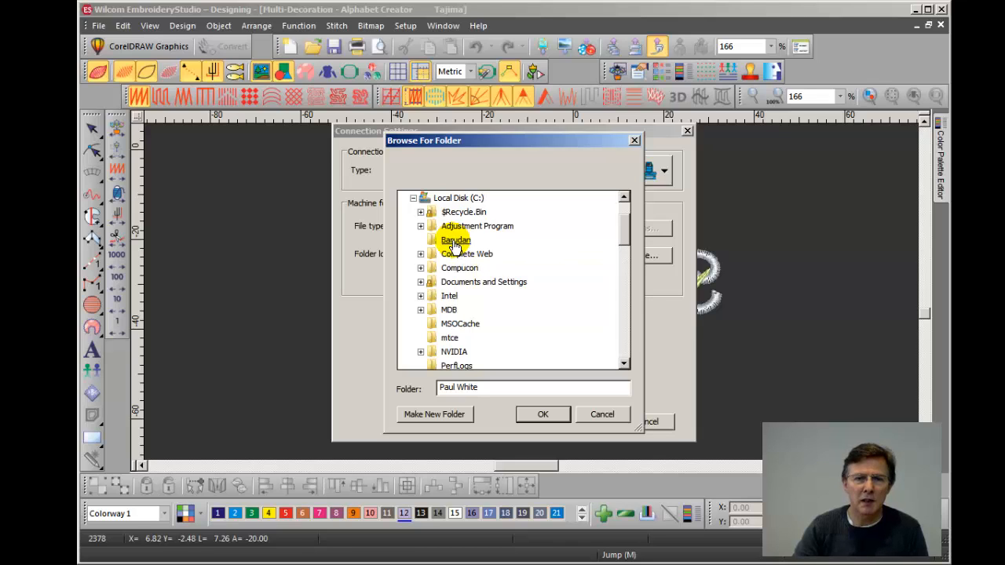
{"action": "left_click", "coordinate": [455, 240]}
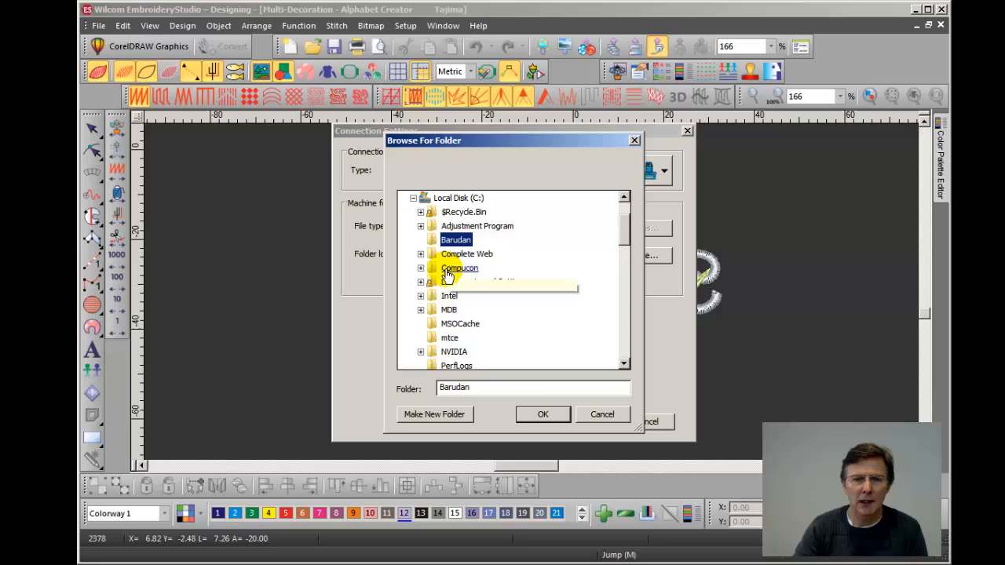
{"action": "left_click", "coordinate": [542, 413]}
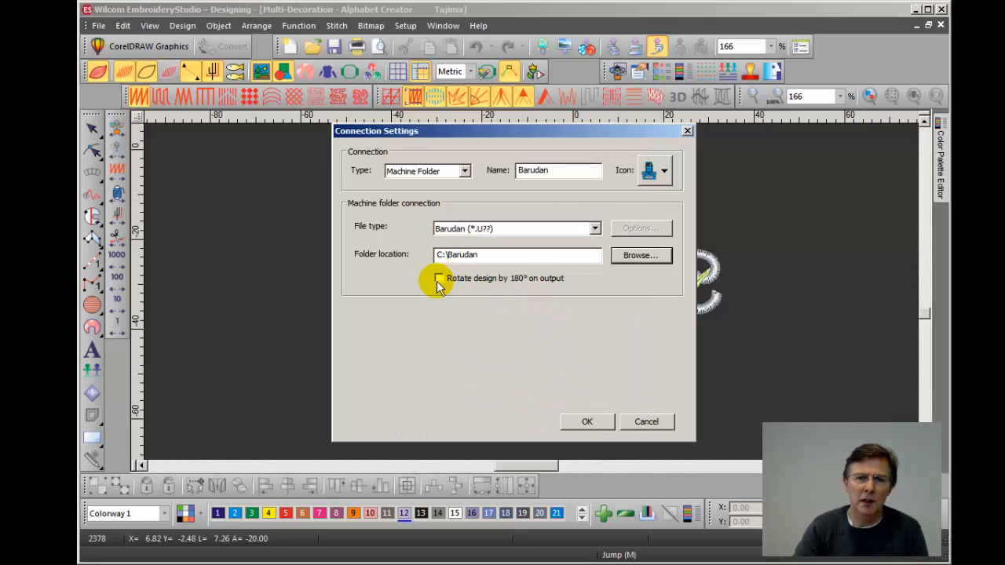
{"action": "mouse_move", "coordinate": [491, 324]}
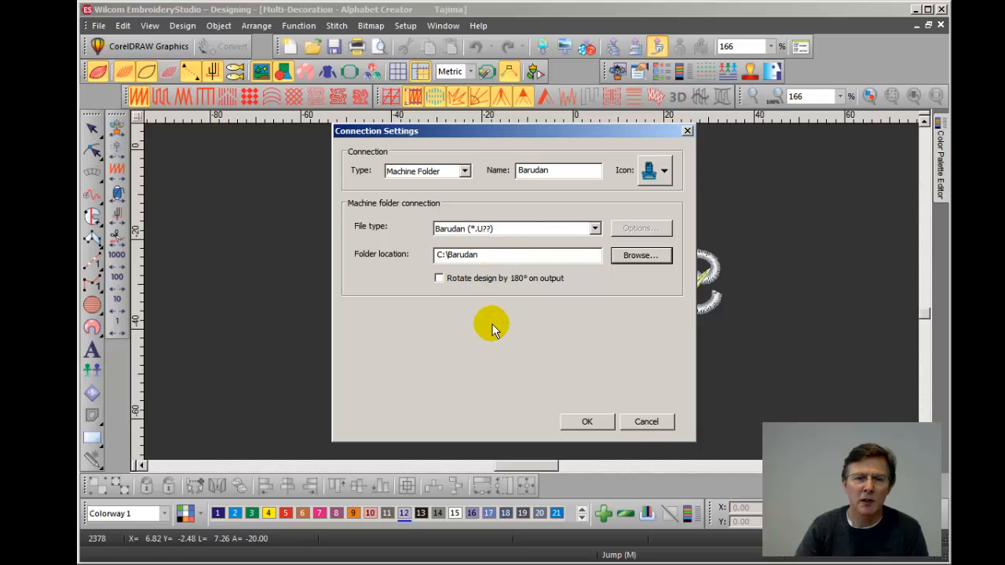
{"action": "mouse_move", "coordinate": [495, 318]}
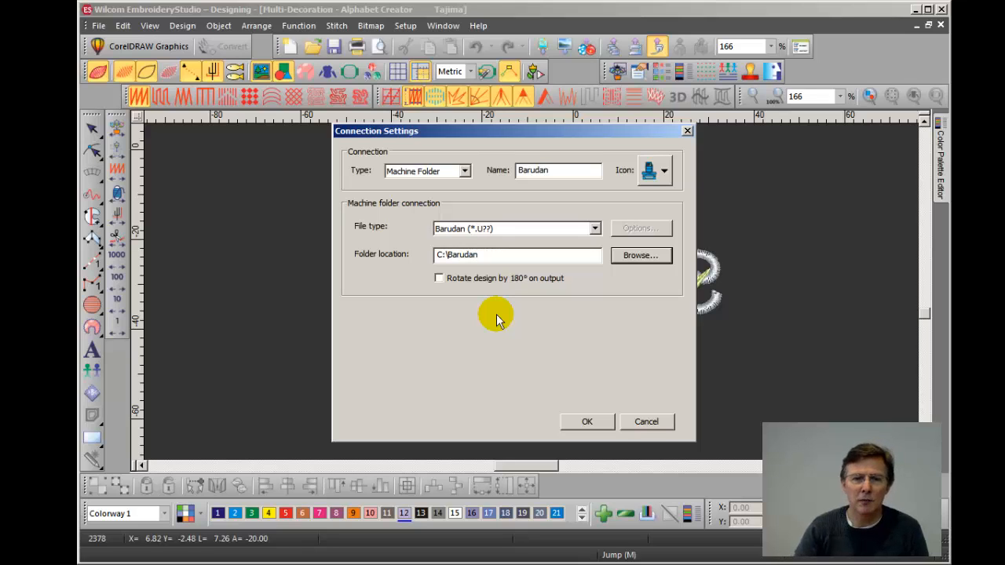
{"action": "mouse_move", "coordinate": [432, 306]}
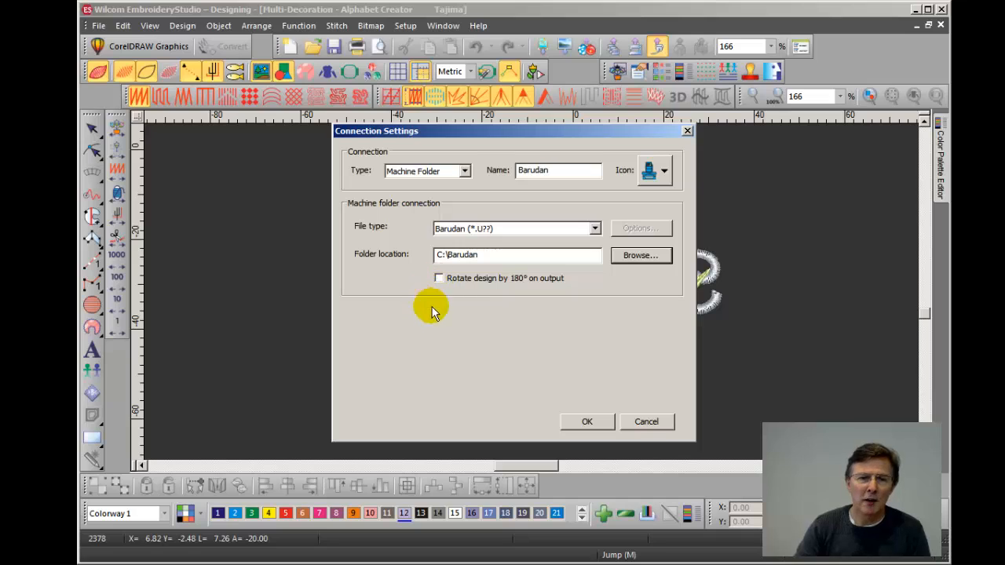
{"action": "mouse_move", "coordinate": [463, 279]}
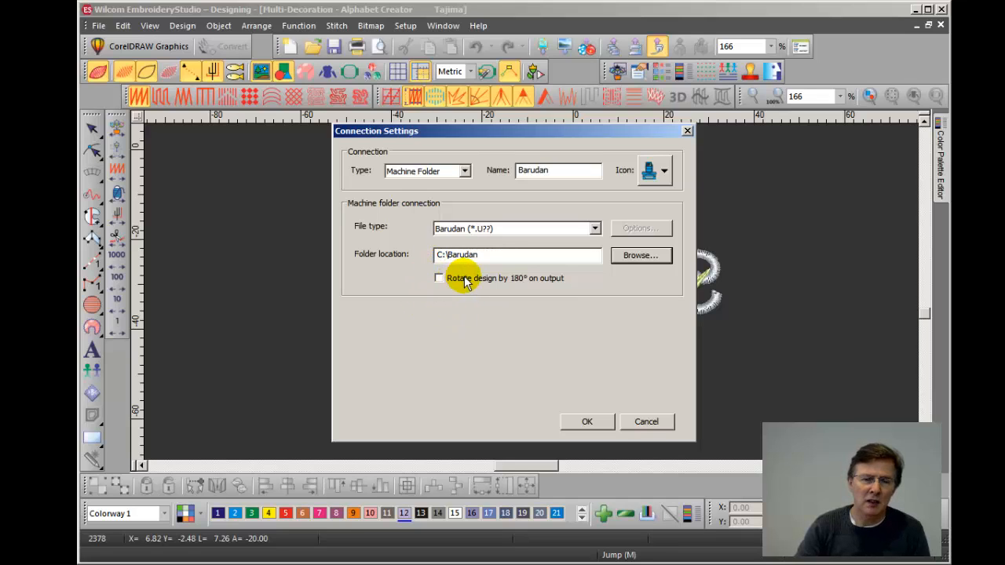
{"action": "mouse_move", "coordinate": [430, 315]}
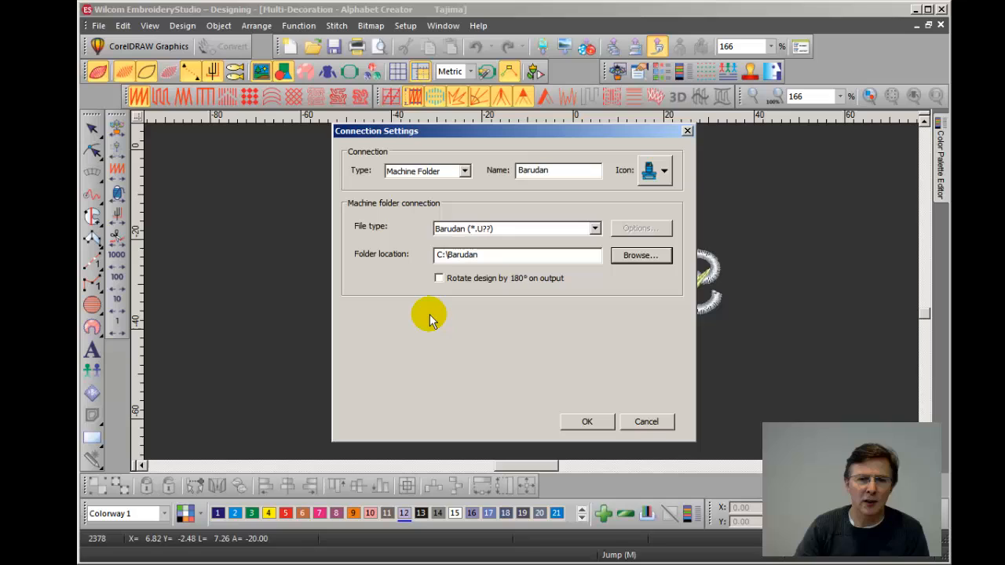
{"action": "mouse_move", "coordinate": [420, 314]}
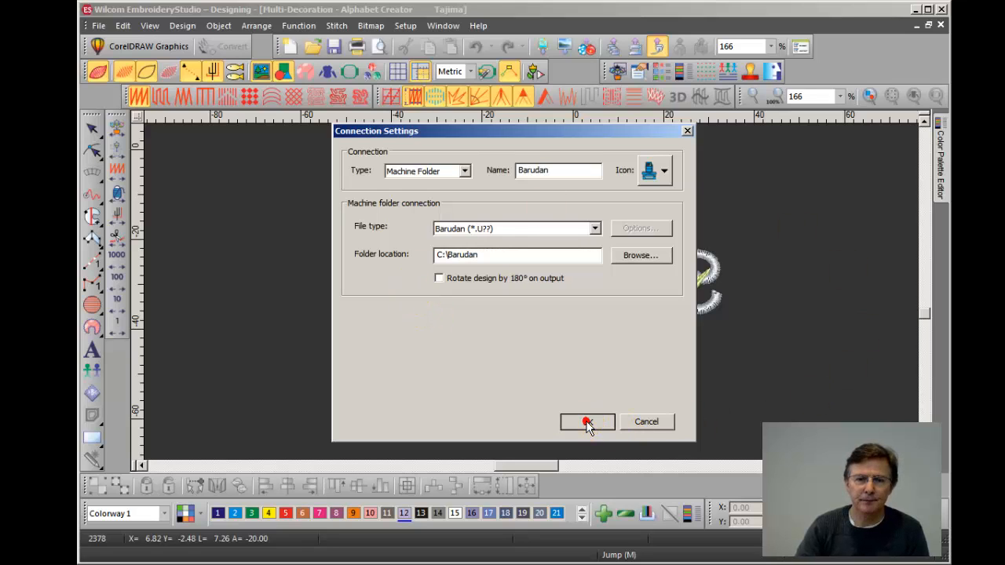
Send the Alphabet Creator design to Barudan, replacing the existing file in C:\Barudan
{"action": "left_click", "coordinate": [586, 421]}
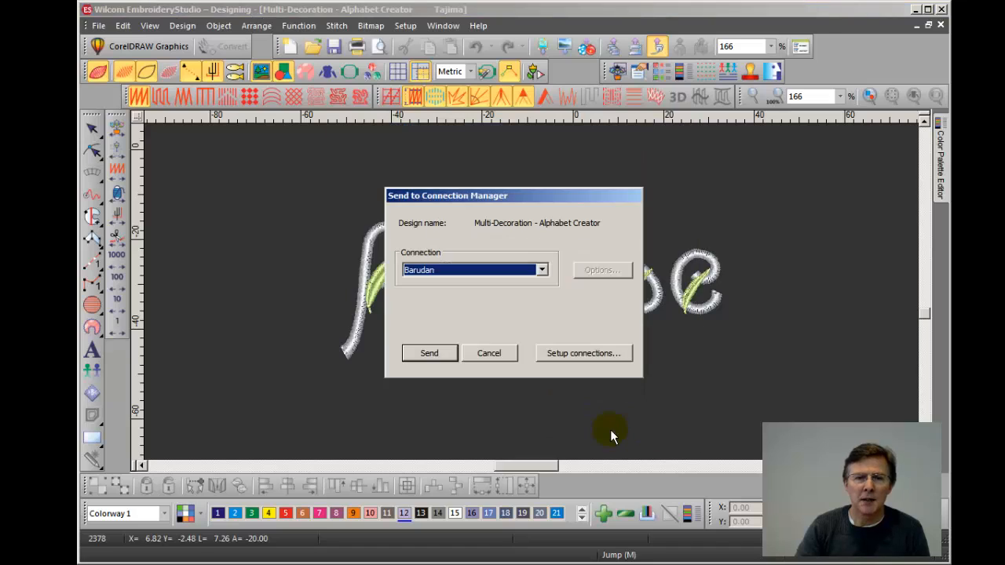
{"action": "mouse_move", "coordinate": [462, 305]}
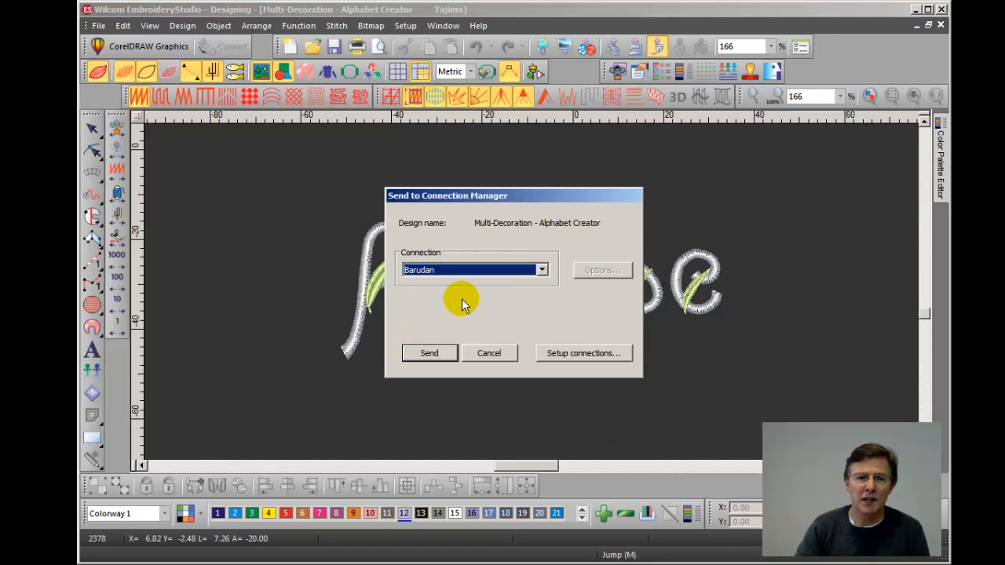
{"action": "mouse_move", "coordinate": [400, 361]}
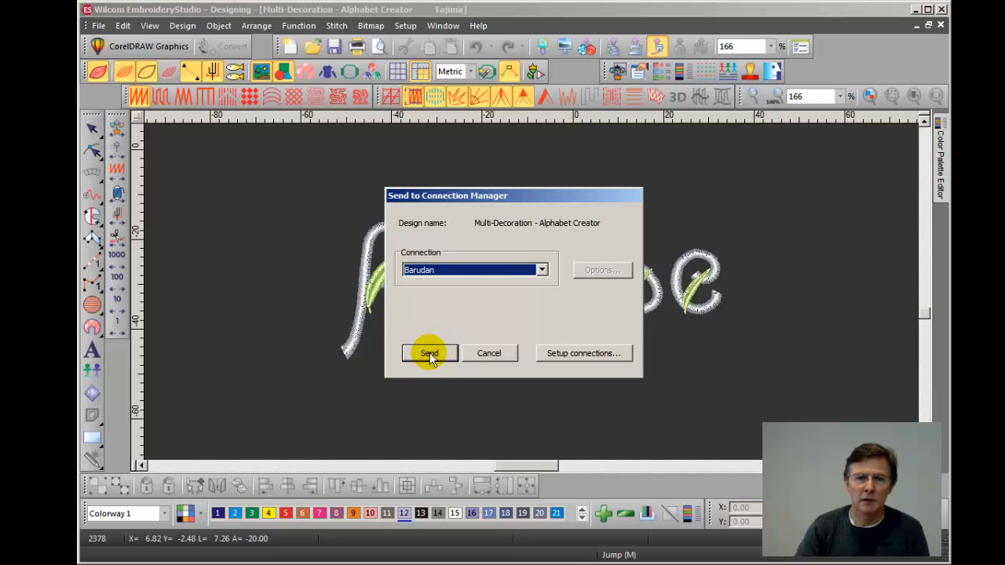
{"action": "left_click", "coordinate": [429, 353]}
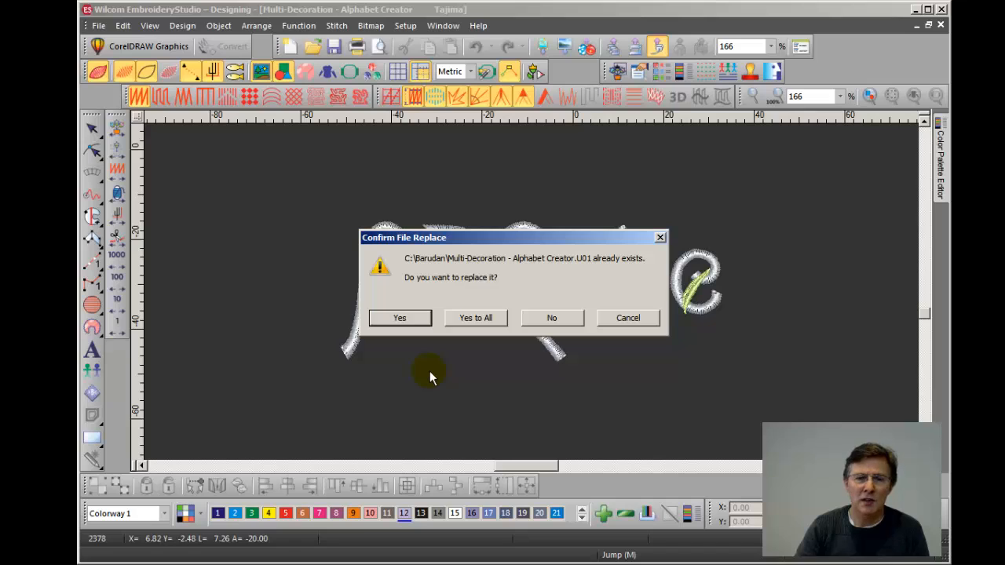
{"action": "mouse_move", "coordinate": [598, 280]}
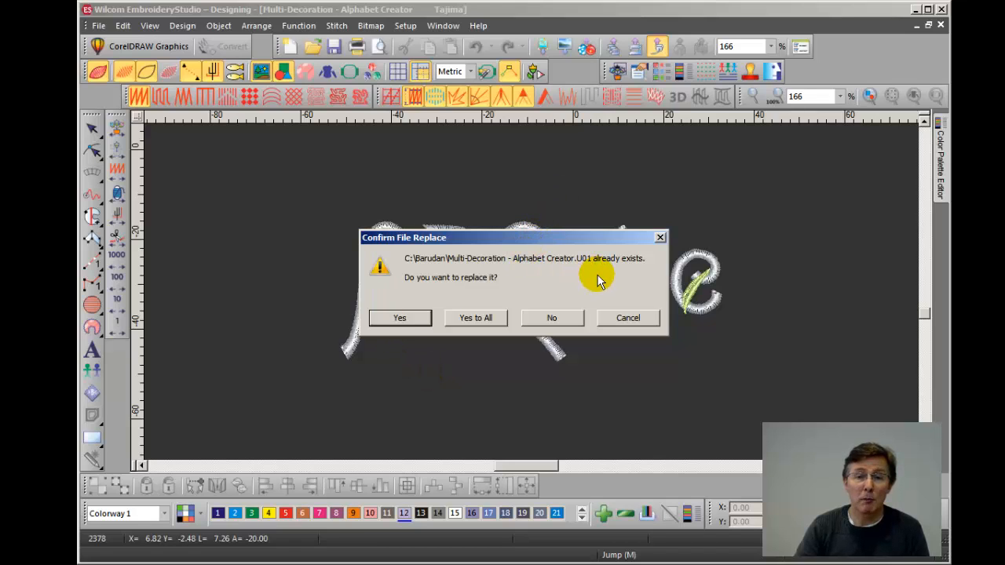
{"action": "mouse_move", "coordinate": [377, 356]}
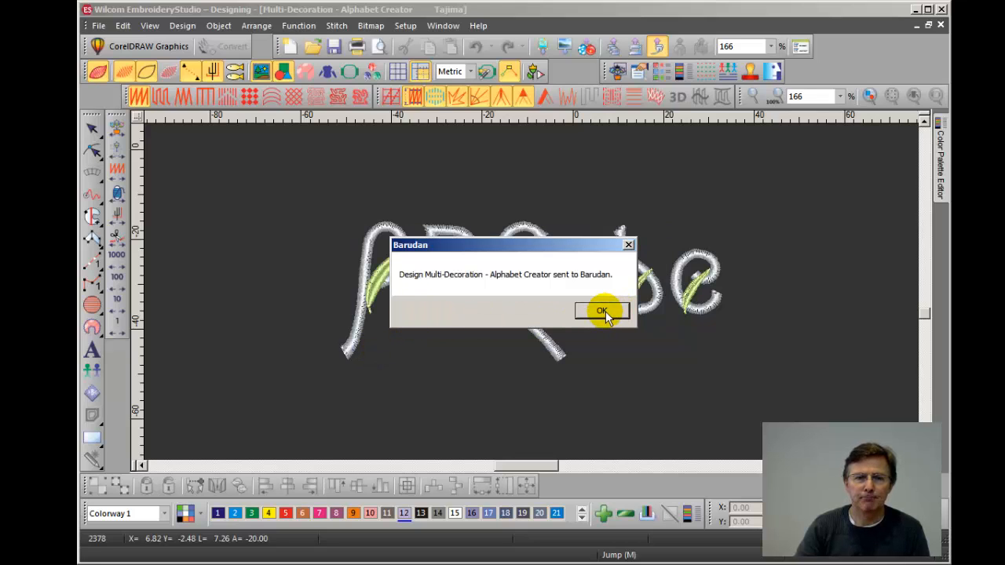
{"action": "left_click", "coordinate": [602, 310]}
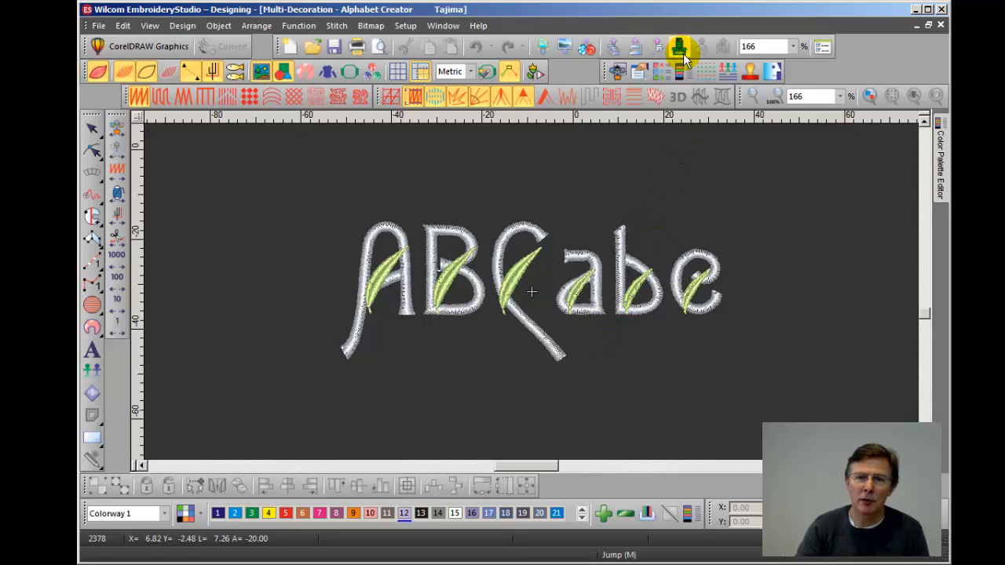
{"action": "mouse_move", "coordinate": [679, 72]}
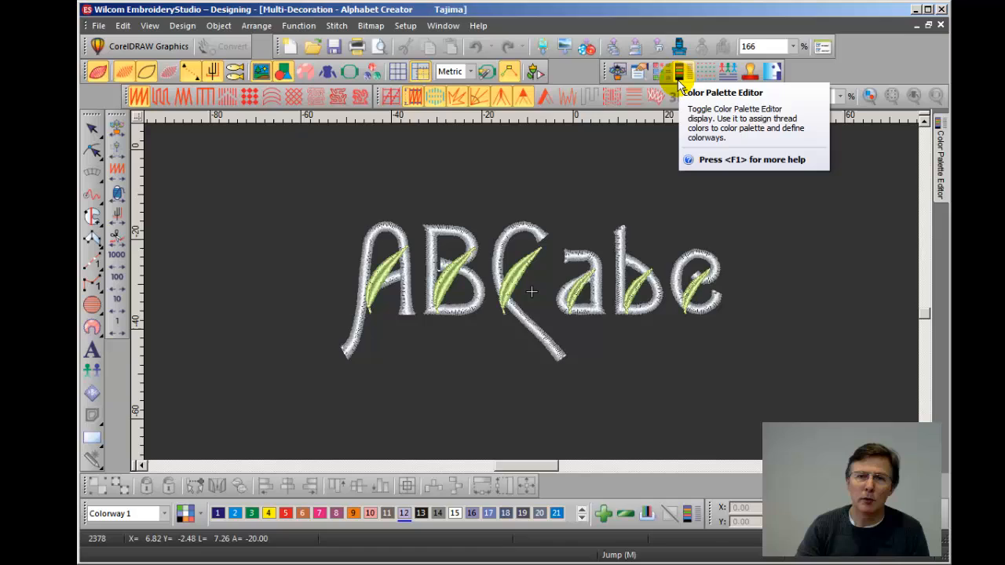
{"action": "mouse_move", "coordinate": [676, 47]}
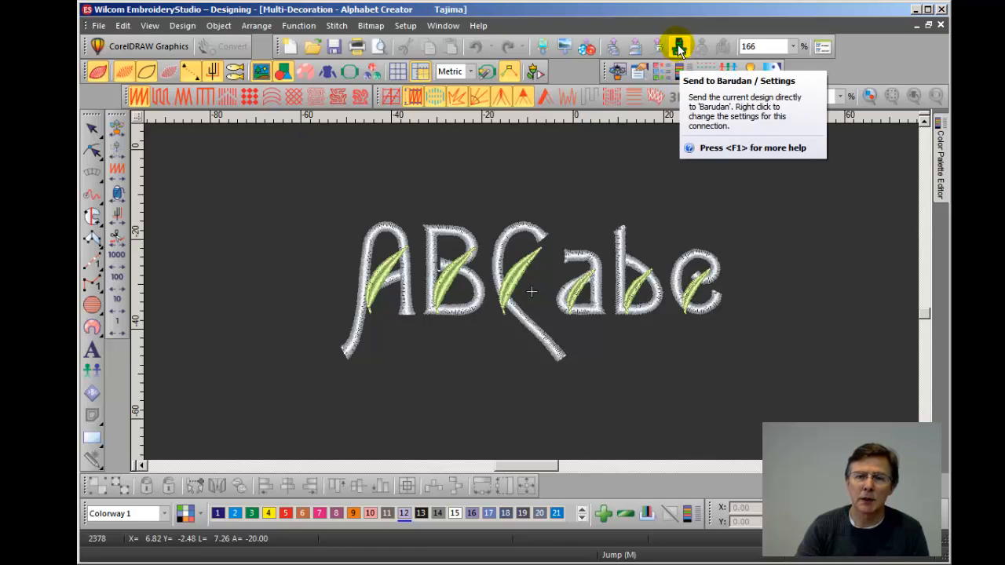
{"action": "mouse_move", "coordinate": [711, 195]}
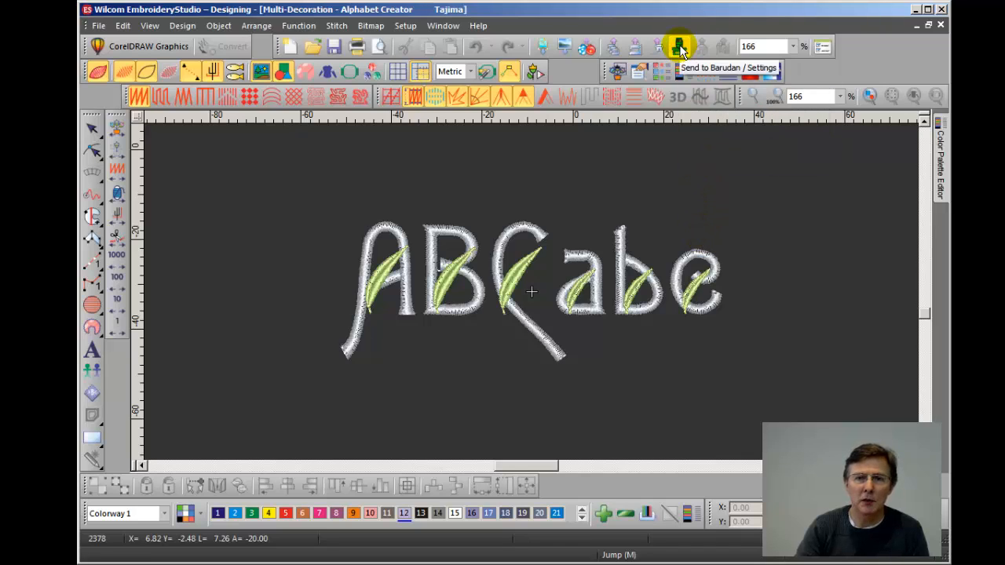
Open the Barudan connection settings from the Send to Barudan toolbar button
{"action": "left_click", "coordinate": [677, 47]}
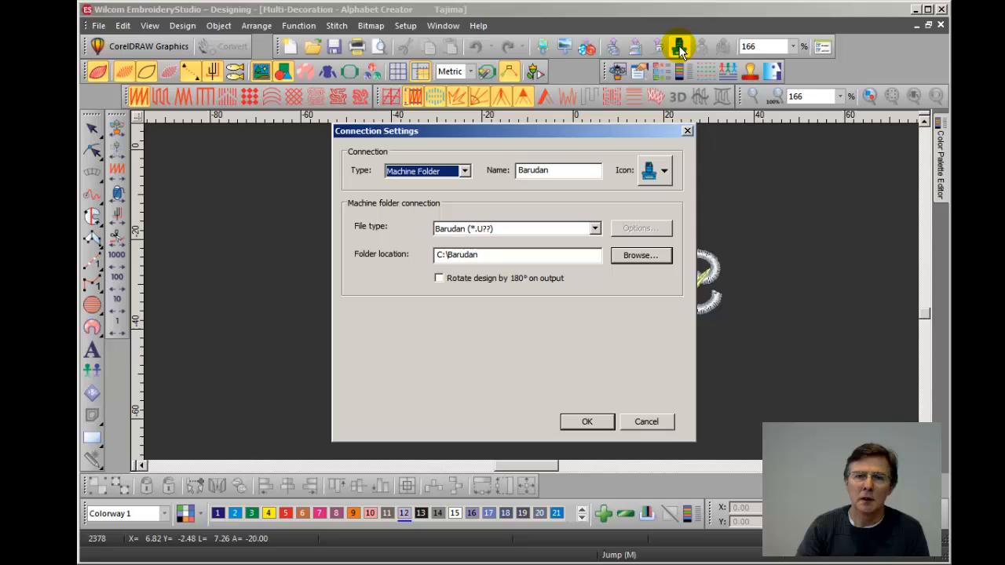
{"action": "mouse_move", "coordinate": [346, 172]}
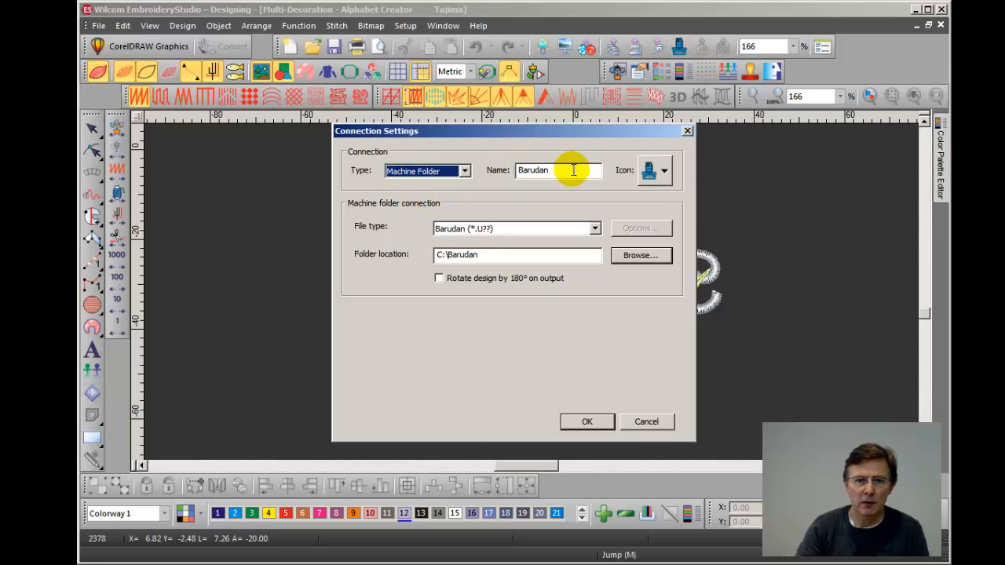
{"action": "mouse_move", "coordinate": [428, 263]}
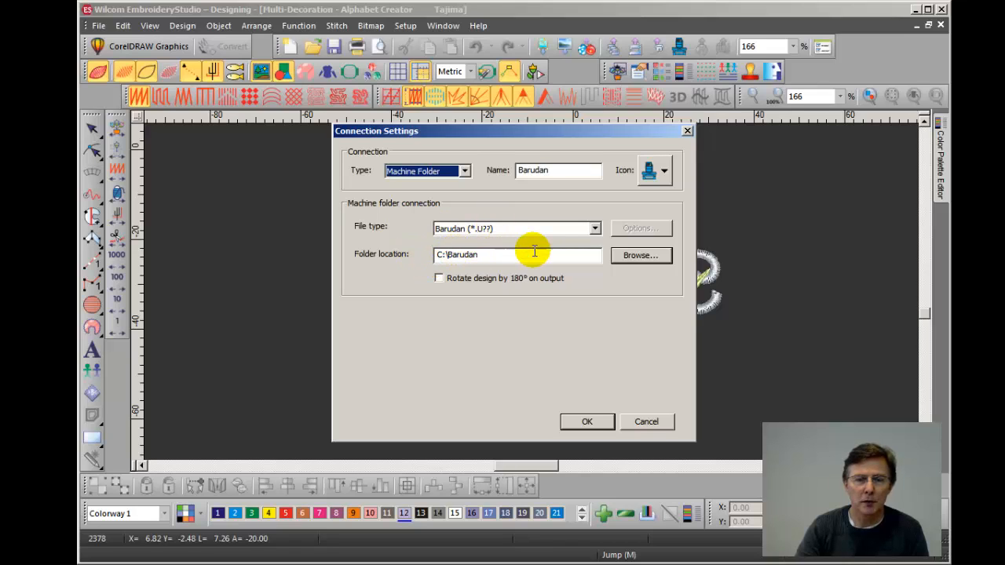
{"action": "mouse_move", "coordinate": [633, 414]}
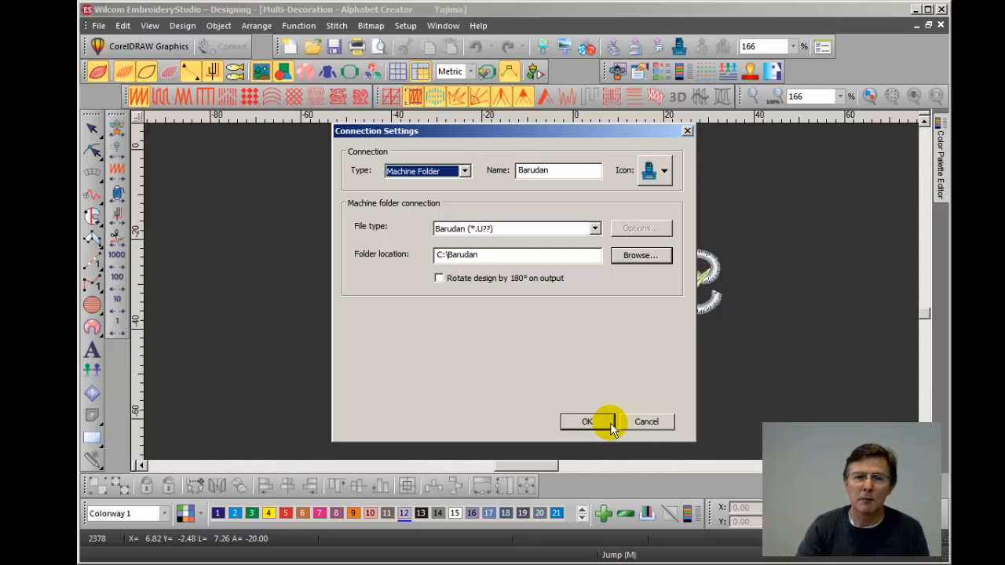
Close the unchanged Barudan connection settings with OK
{"action": "left_click", "coordinate": [587, 421]}
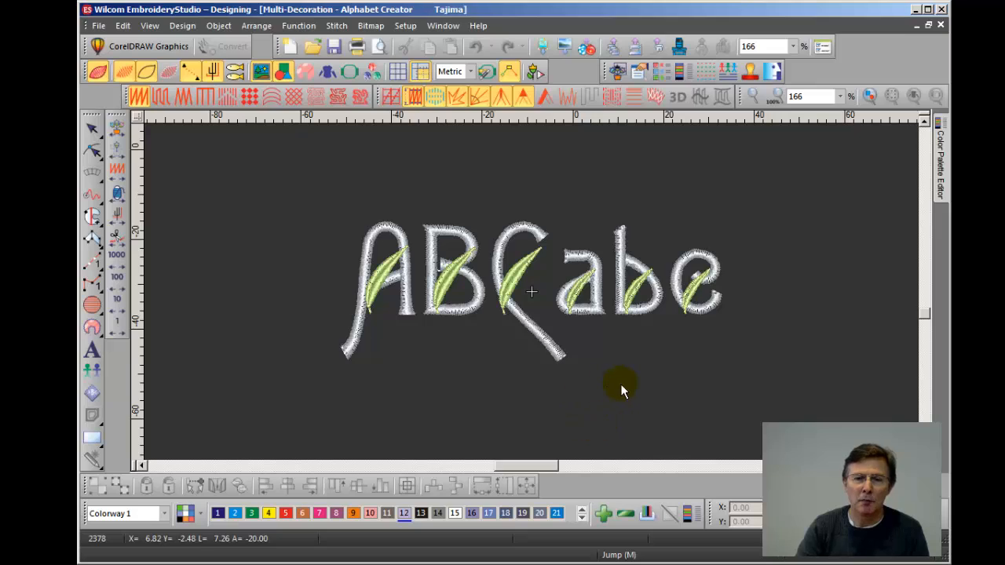
{"action": "mouse_move", "coordinate": [722, 330]}
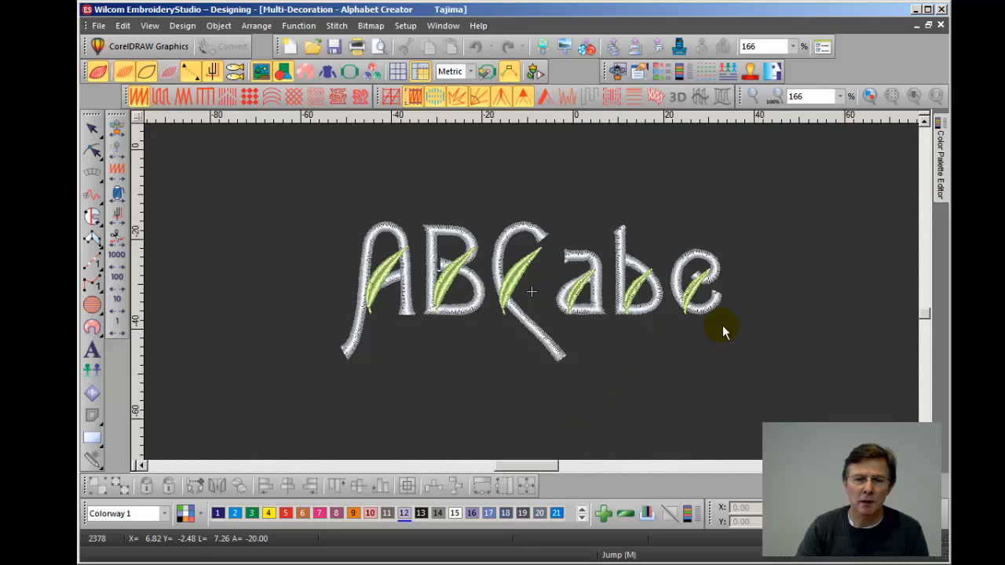
{"action": "mouse_move", "coordinate": [741, 308]}
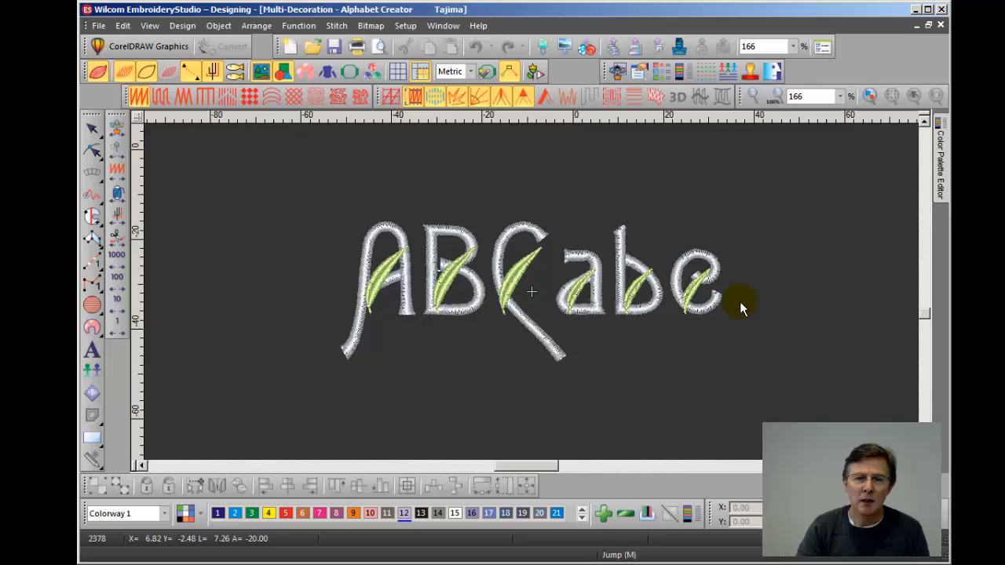
{"action": "mouse_move", "coordinate": [308, 233]}
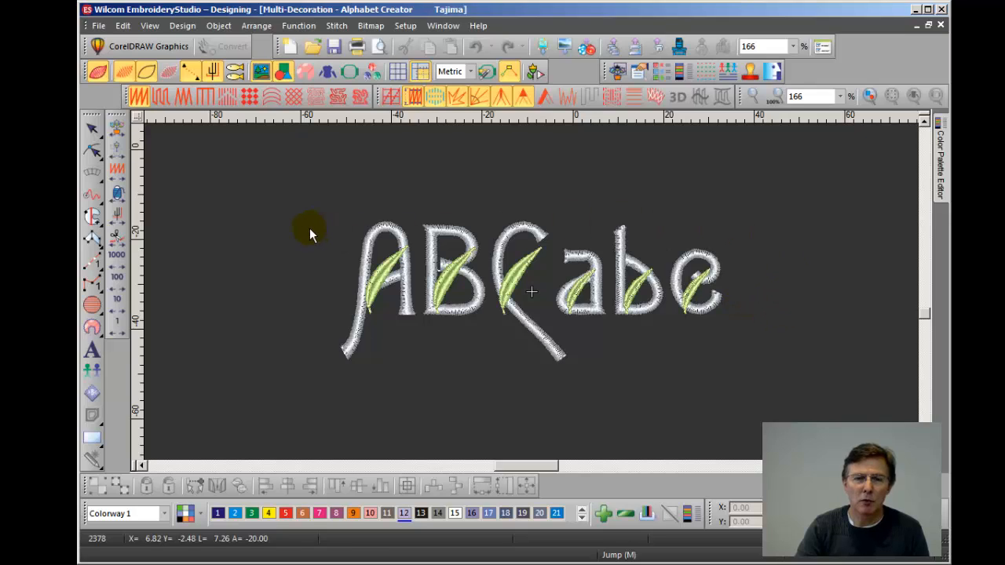
{"action": "mouse_move", "coordinate": [308, 203]}
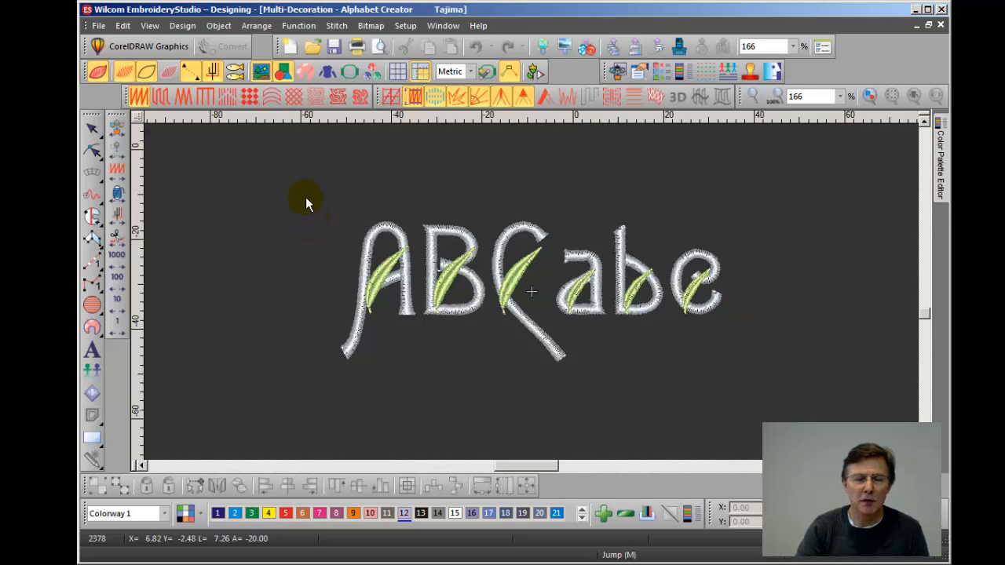